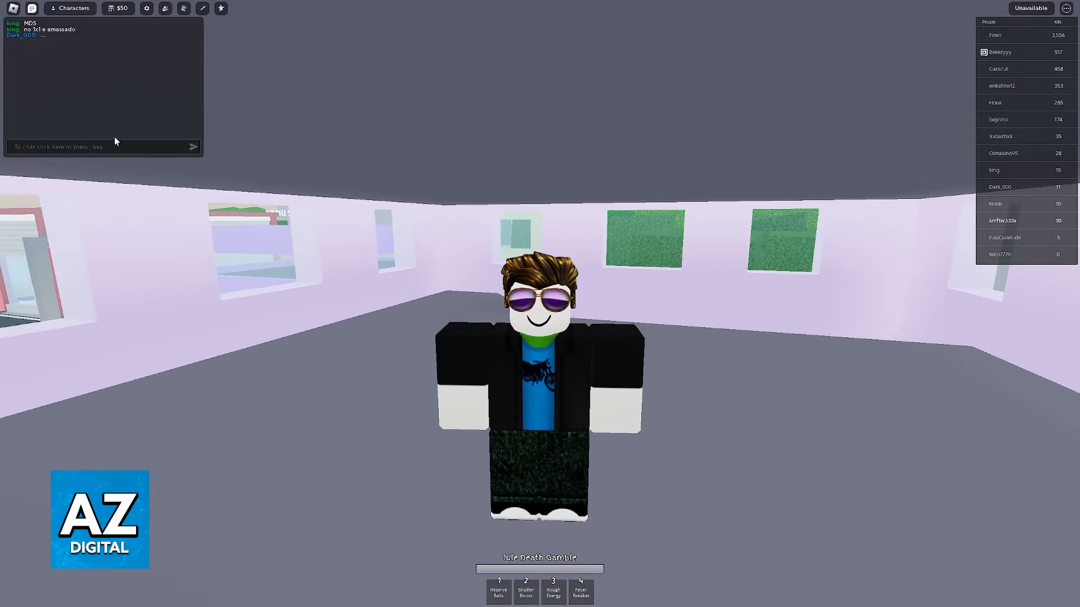
# Leave the game with /gal and scroll the Jujutsu Shenanigans page down to the Servers section
pyautogui.write('/gal')
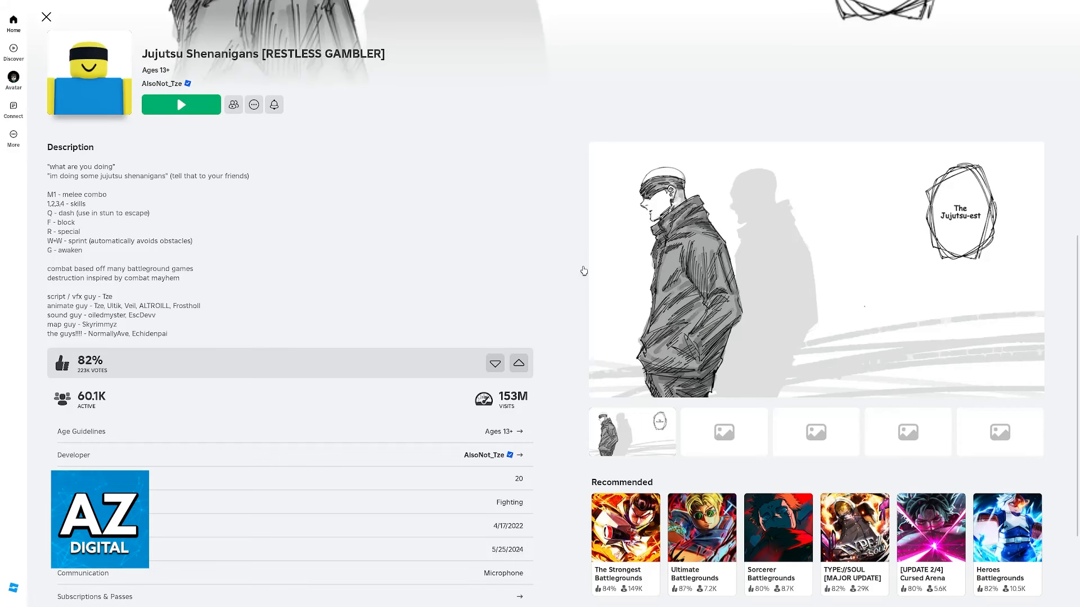
pyautogui.moveTo(585, 270)
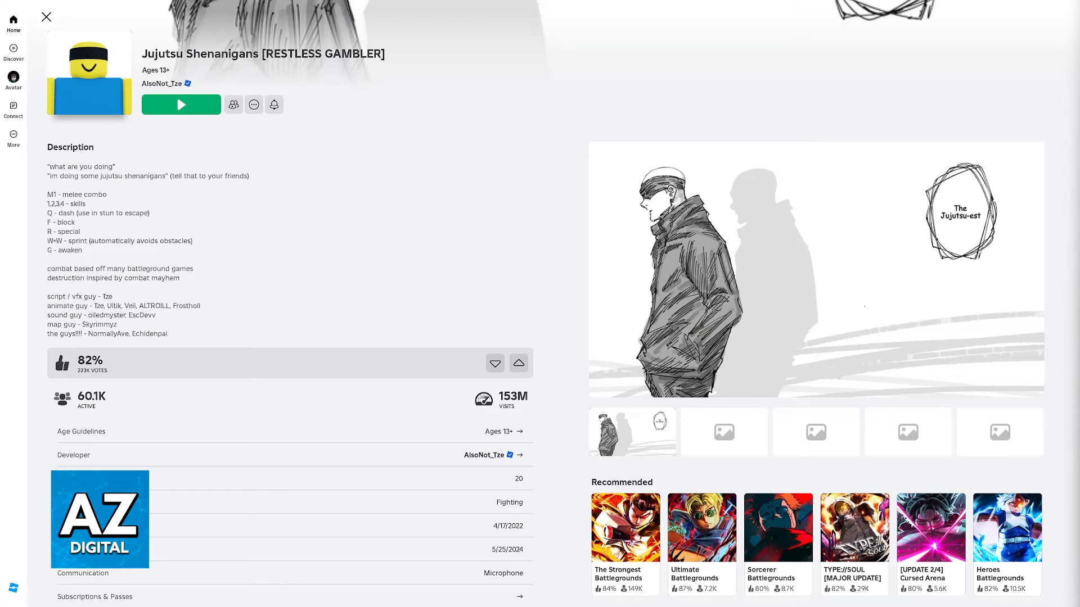
pyautogui.moveTo(556, 387)
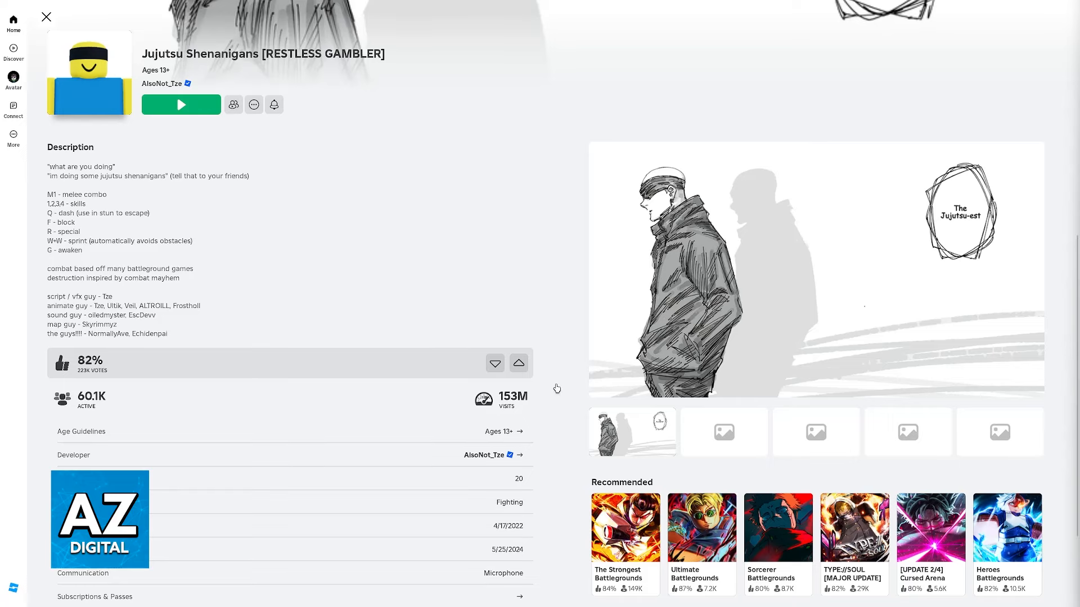
pyautogui.scroll(-3)
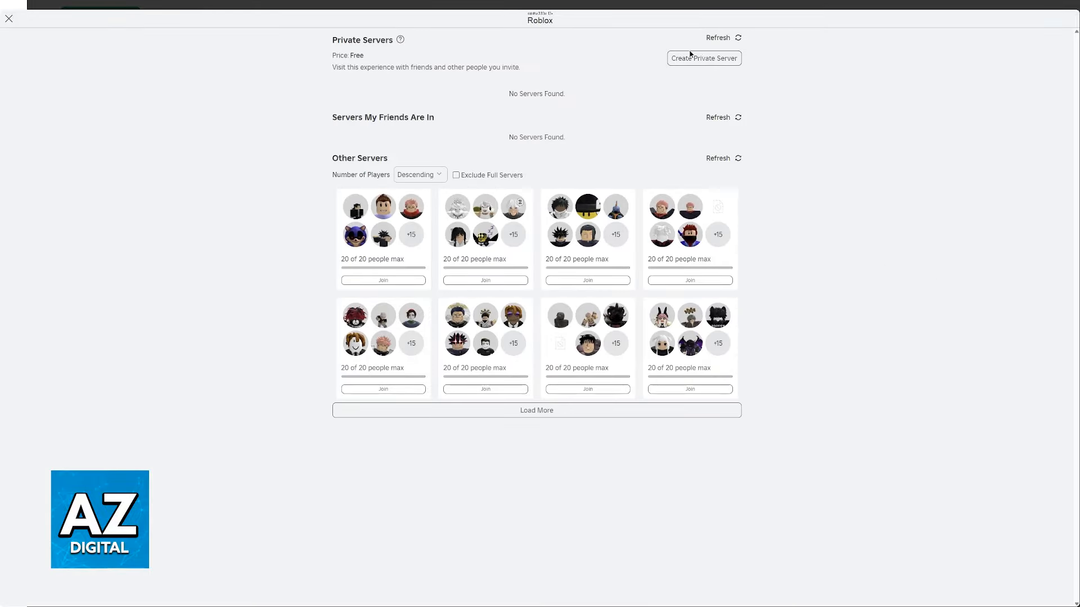
# Create a free private server named 'fsd', buy it and dismiss the Purchase Complete dialog
pyautogui.click(703, 59)
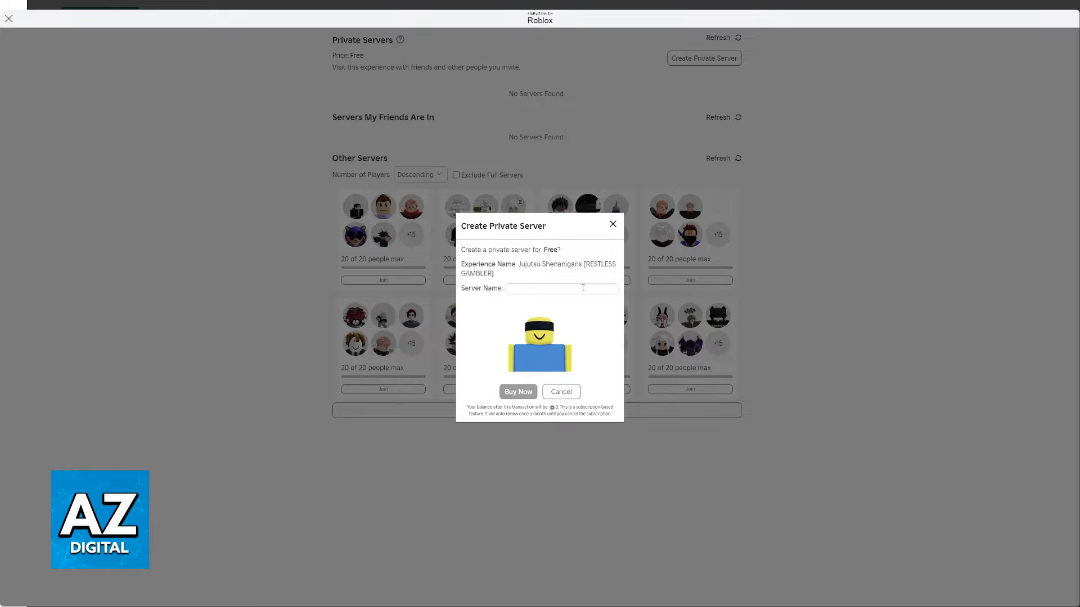
pyautogui.write('fsd')
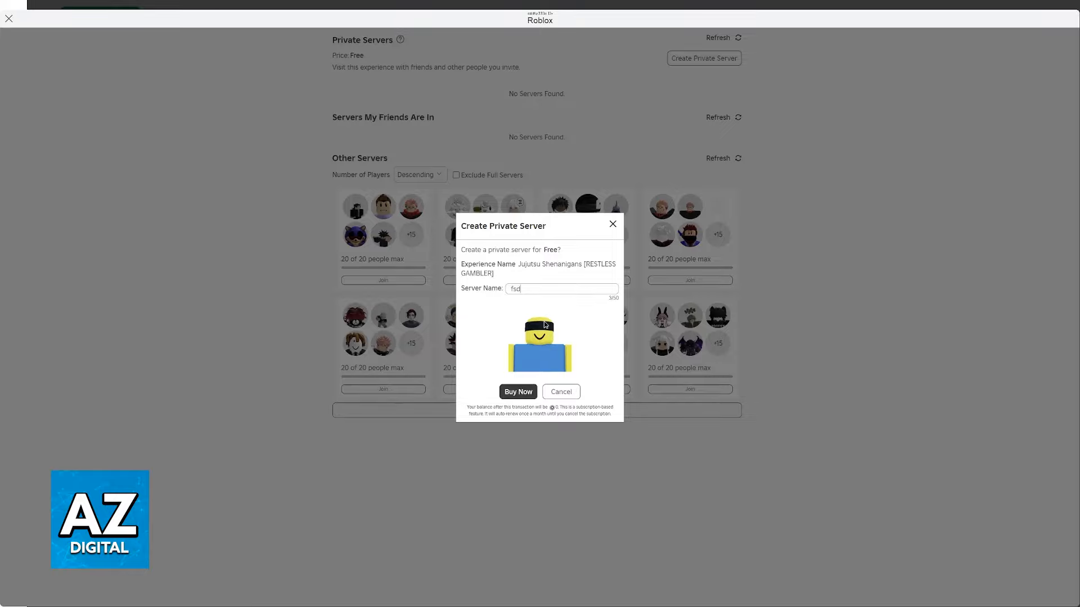
pyautogui.click(517, 391)
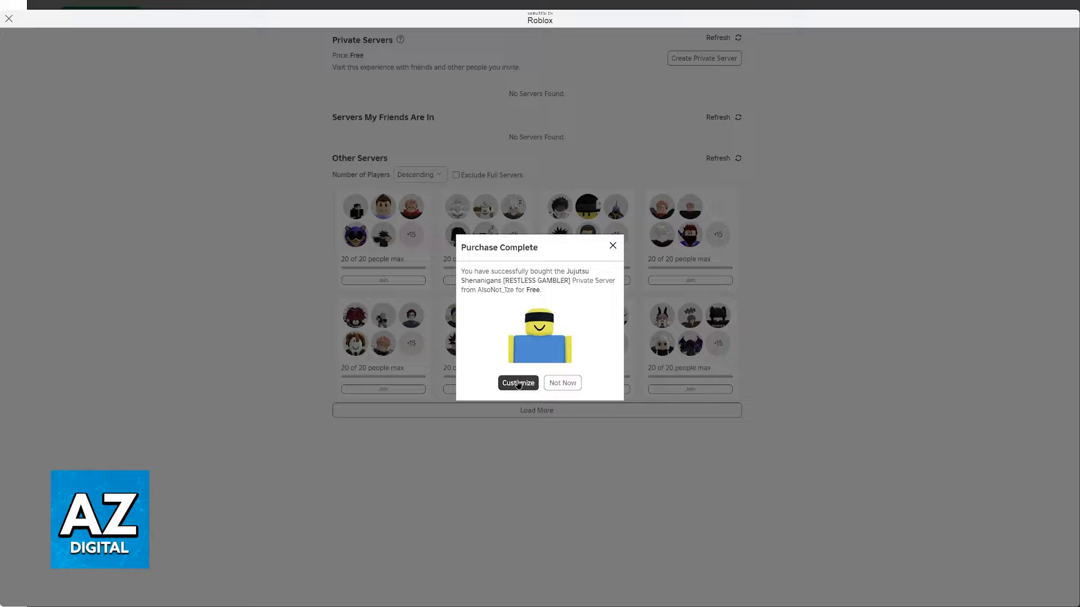
pyautogui.click(562, 383)
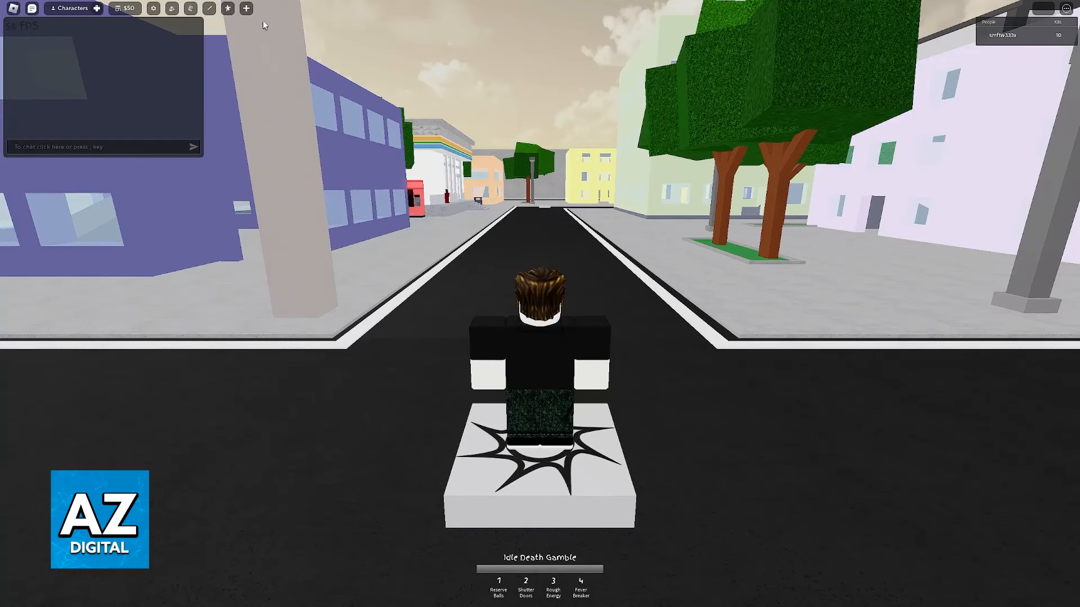
# Join the fsd private server from the Servers tab and check its top-bar command buttons
pyautogui.click(249, 8)
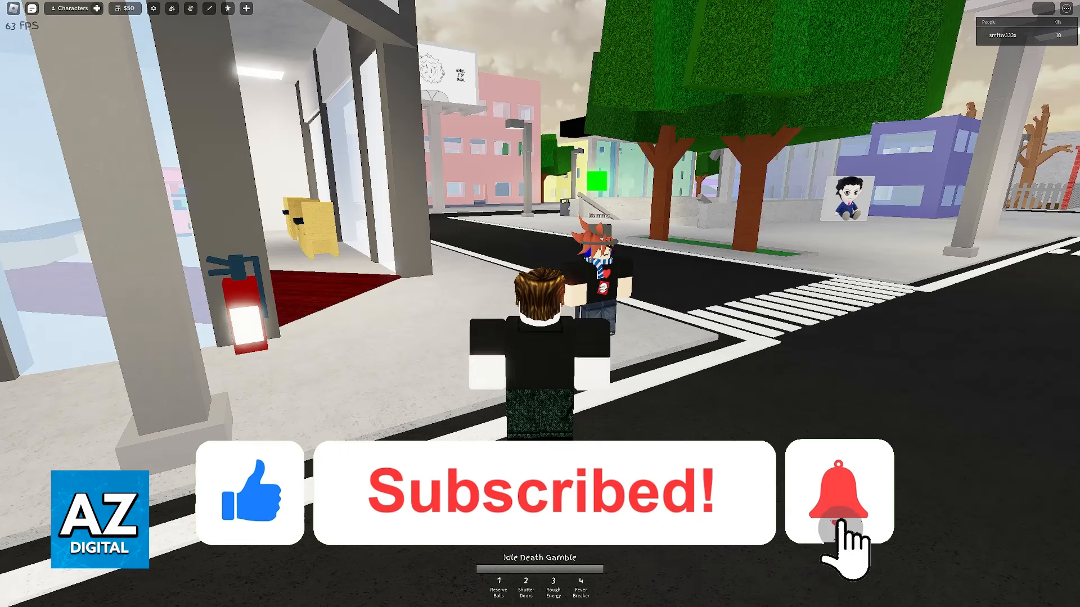
pyautogui.click(836, 500)
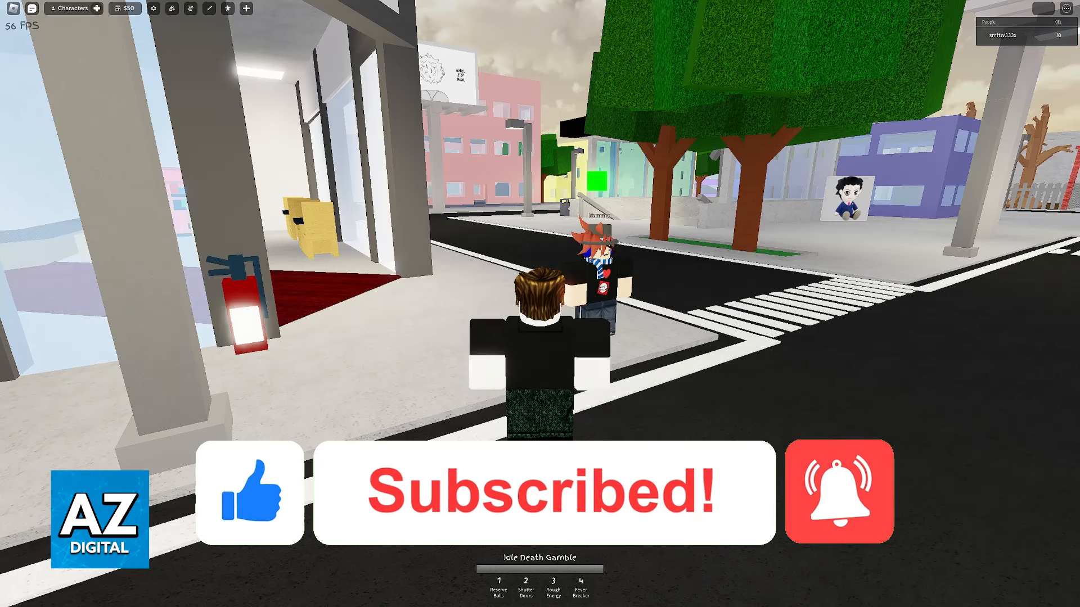